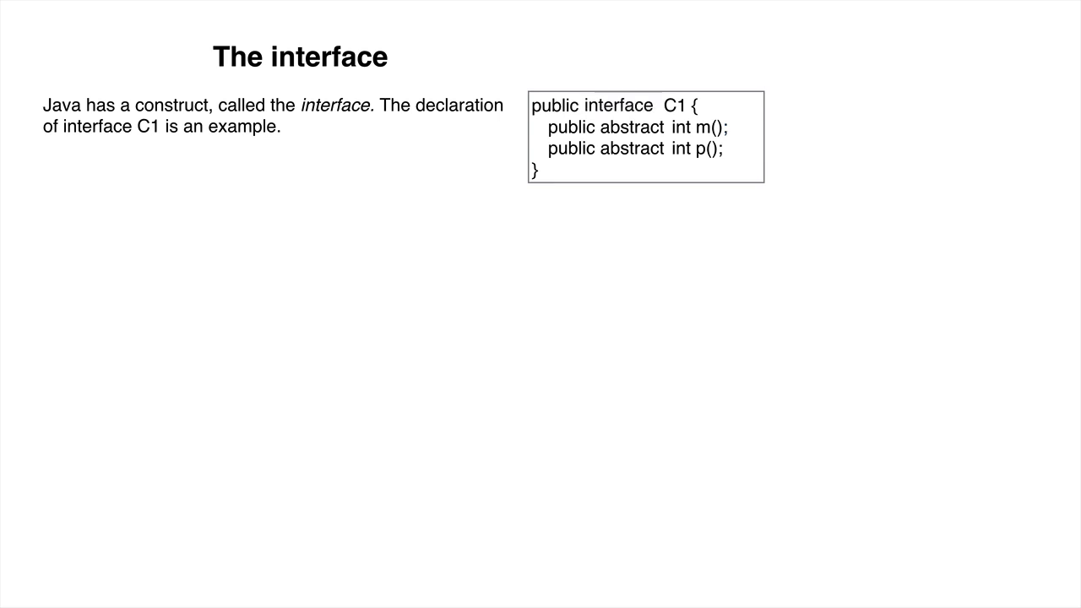
Step: Add the 'Interface components' note: only public abstract methods, with C2 declaring m() and q()
{"action": "type", "text": "Interface components: only public abstract methods."}
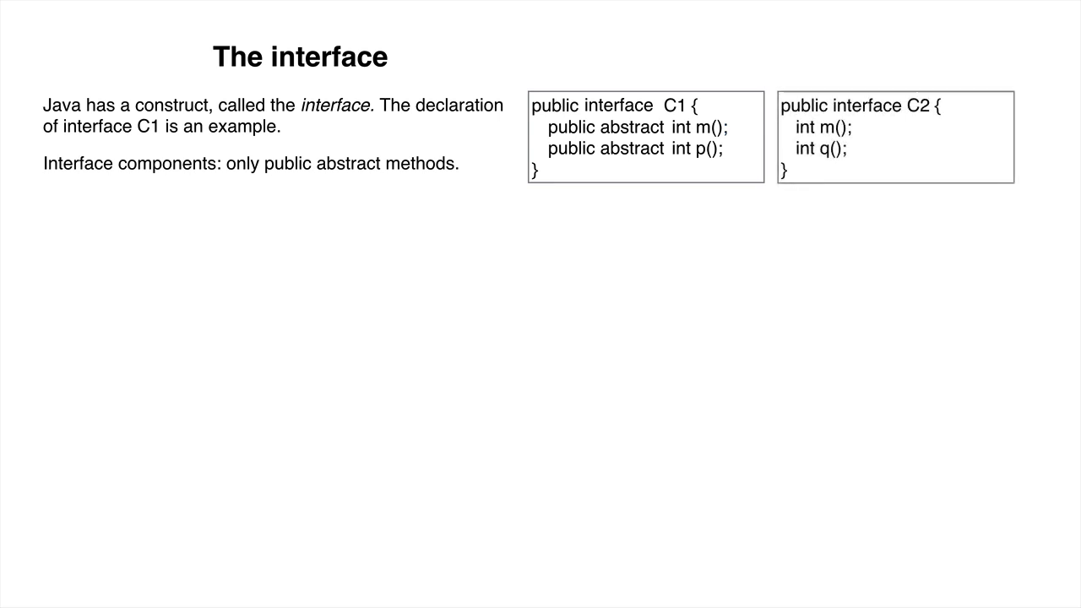
Step: Note that 'public abstract' may be omitted, as in interface C2, and show class A implementing C1, C2
{"action": "type", "text": "Since the methods are public and abstract, we can omit those keywords, as in i"}
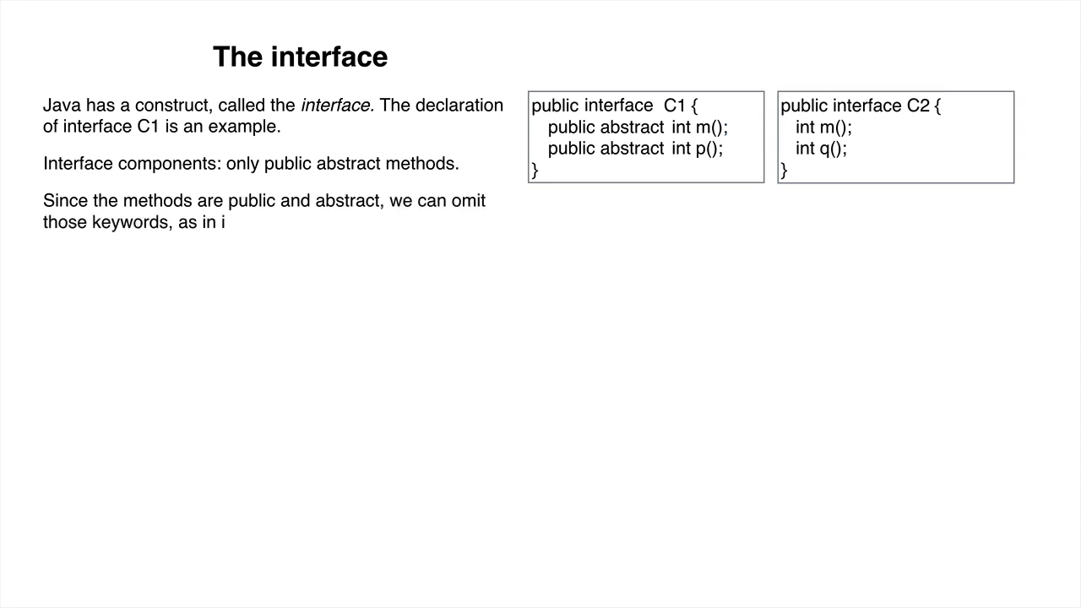
{"action": "type", "text": "nterface C2."}
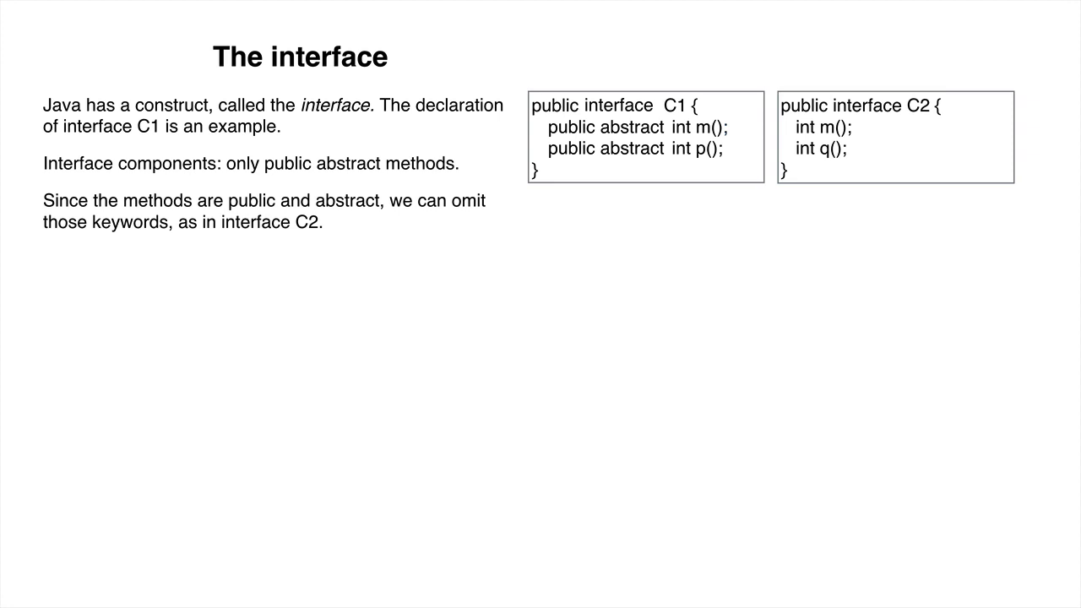
{"action": "key", "text": "Right"}
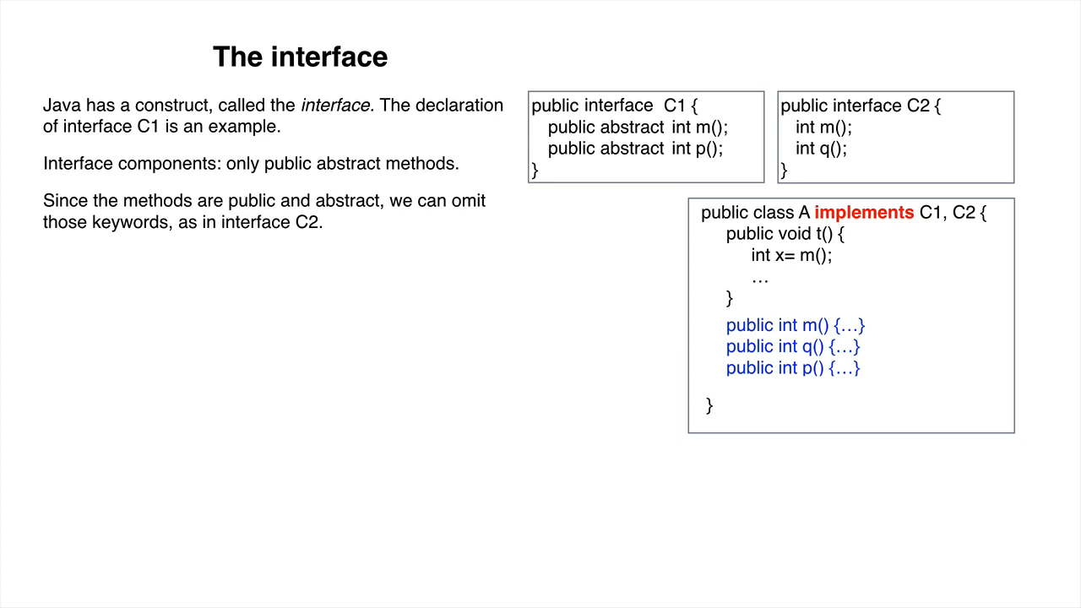
Step: State that class A implements, not extends, C1 and C2, and start the Rules list
{"action": "type", "text": "Class A implements C1 and C2, it doesn’t extend them."}
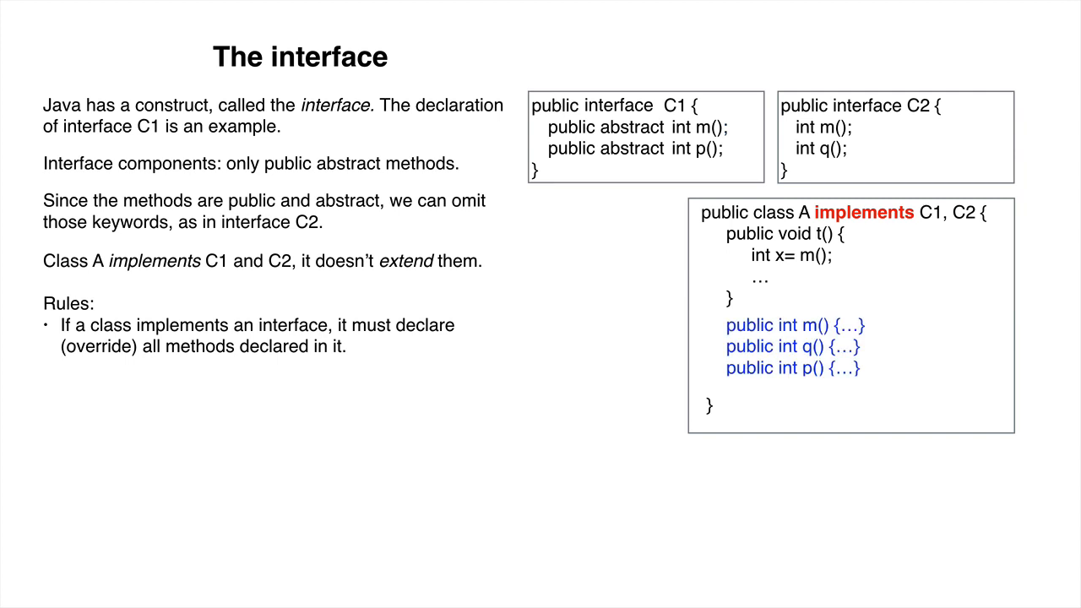
Step: Add the rule 'A class can implement more that one interface' and the 'C1 t= new A(…)' example
{"action": "type", "text": "A class can"}
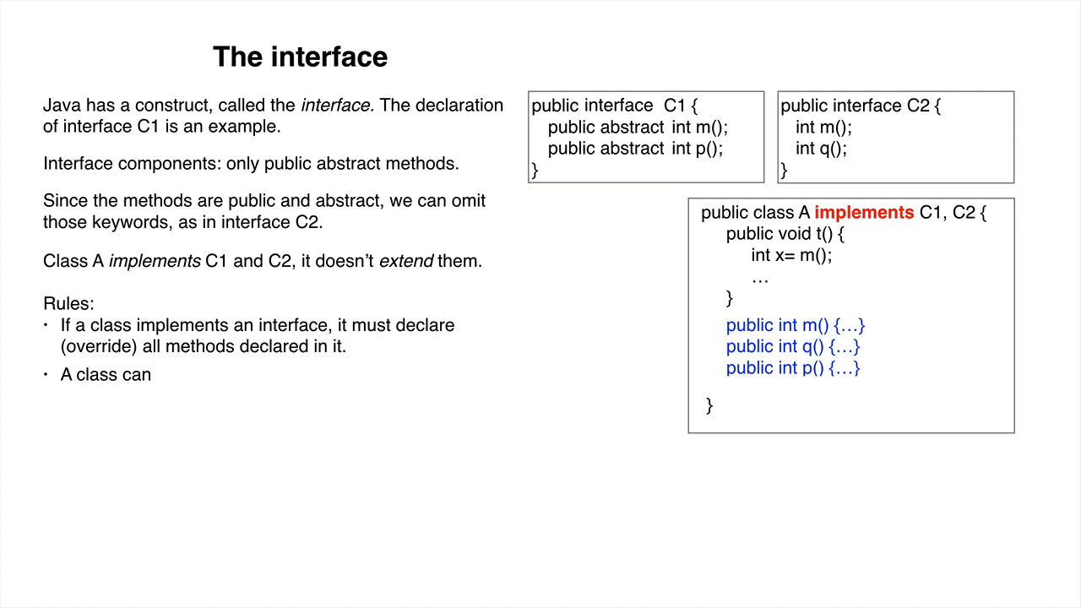
{"action": "type", "text": "implement more that one interface."}
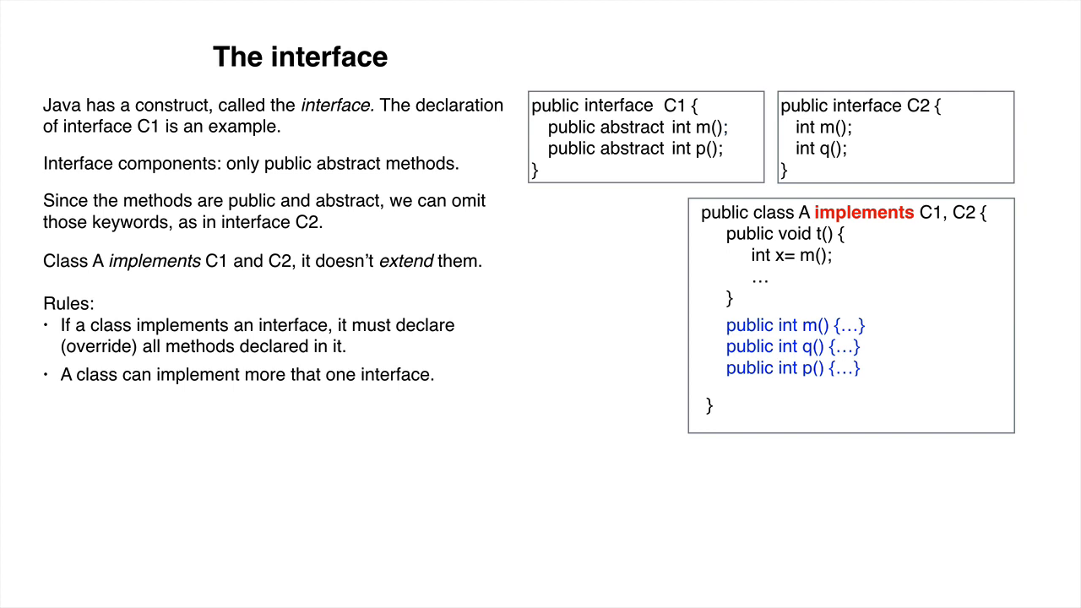
{"action": "type", "text": "C1 t= new A(…);"}
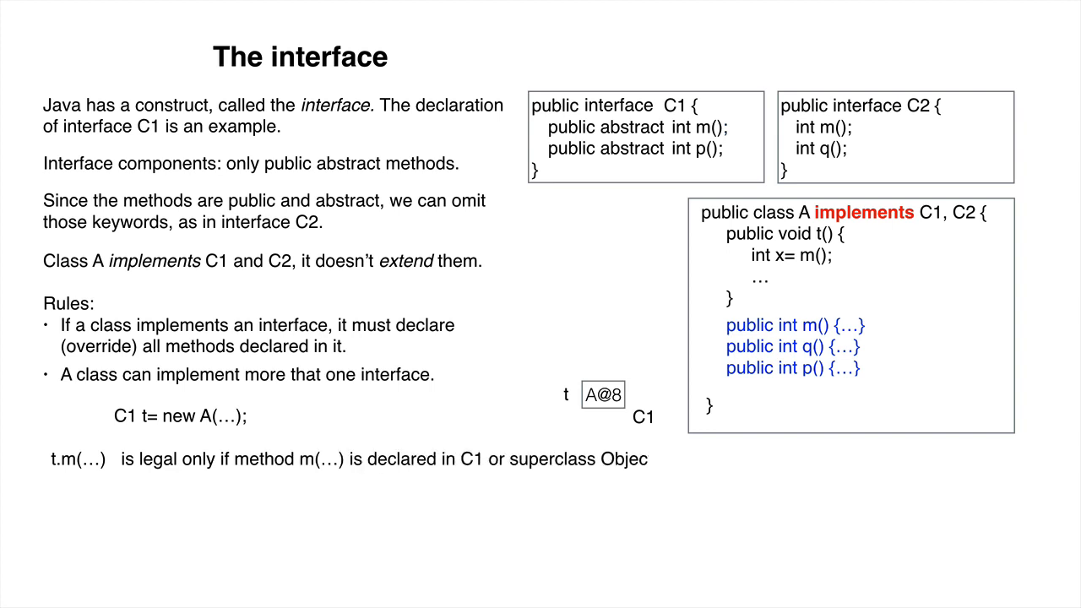
Step: Complete the t.m(…) rule, add 'public interface C3 extends C1', and the 'Be patient.' closing note
{"action": "type", "text": "t."}
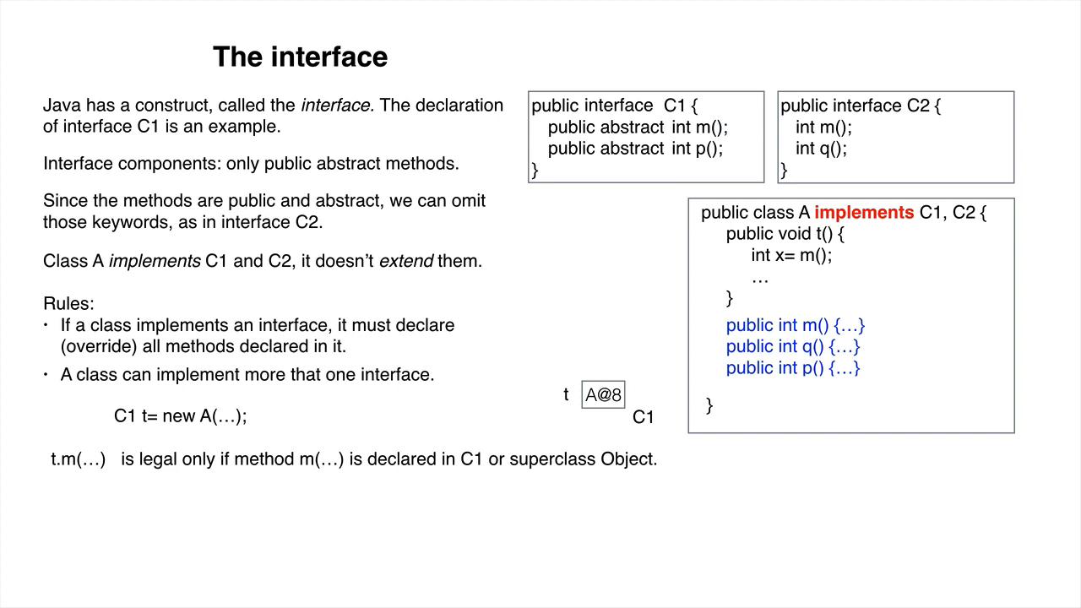
{"action": "type", "text": "public interface C3 extends C1 { …"}
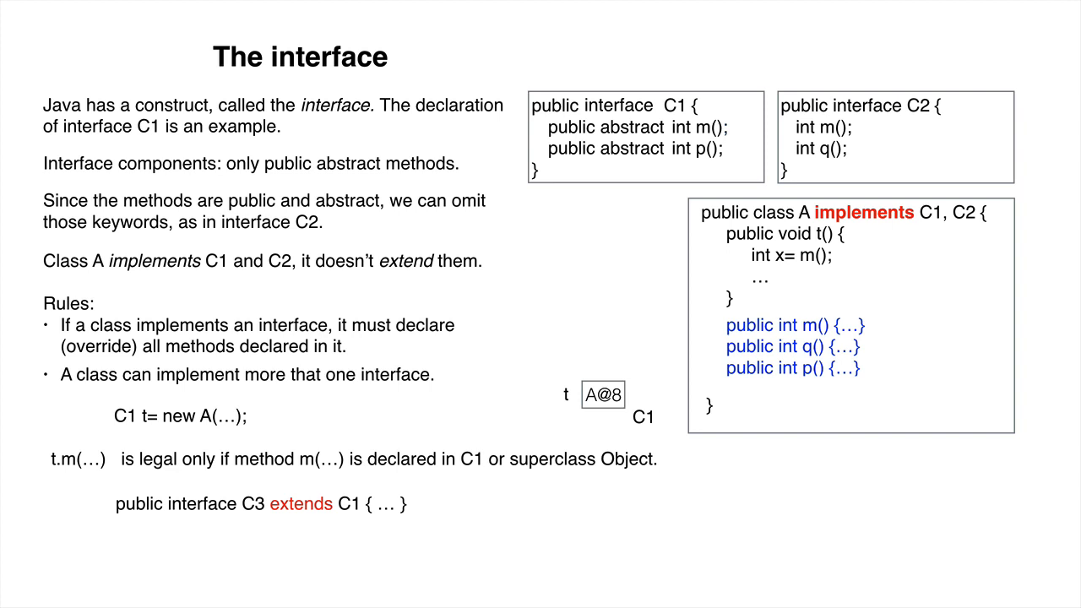
{"action": "type", "text": "We have defined what an interface is and how one uses it. But no real exampl"}
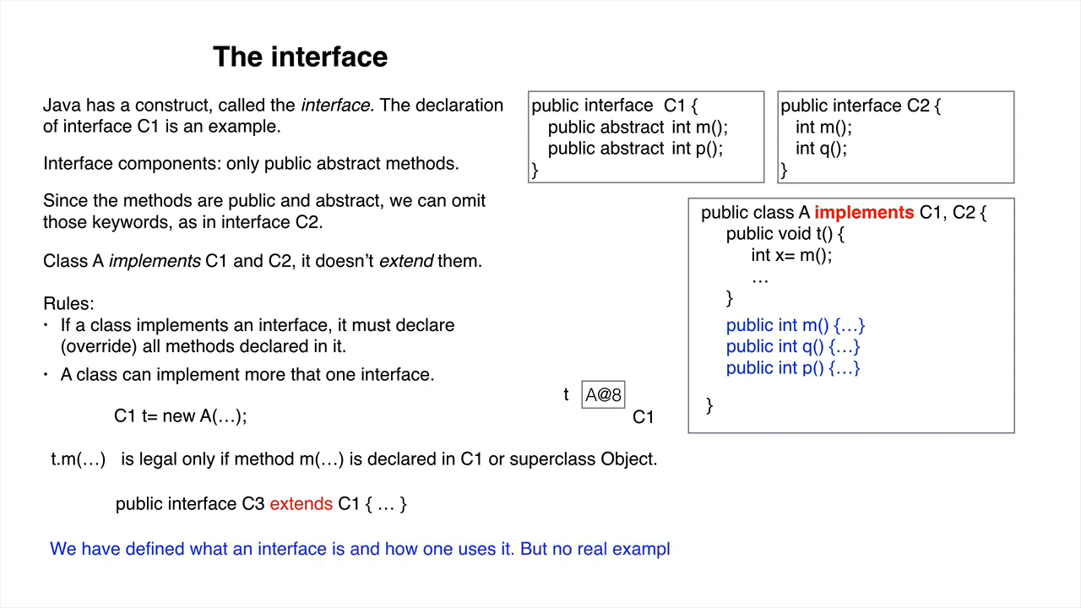
{"action": "type", "text": "examples of its use! Be patient."}
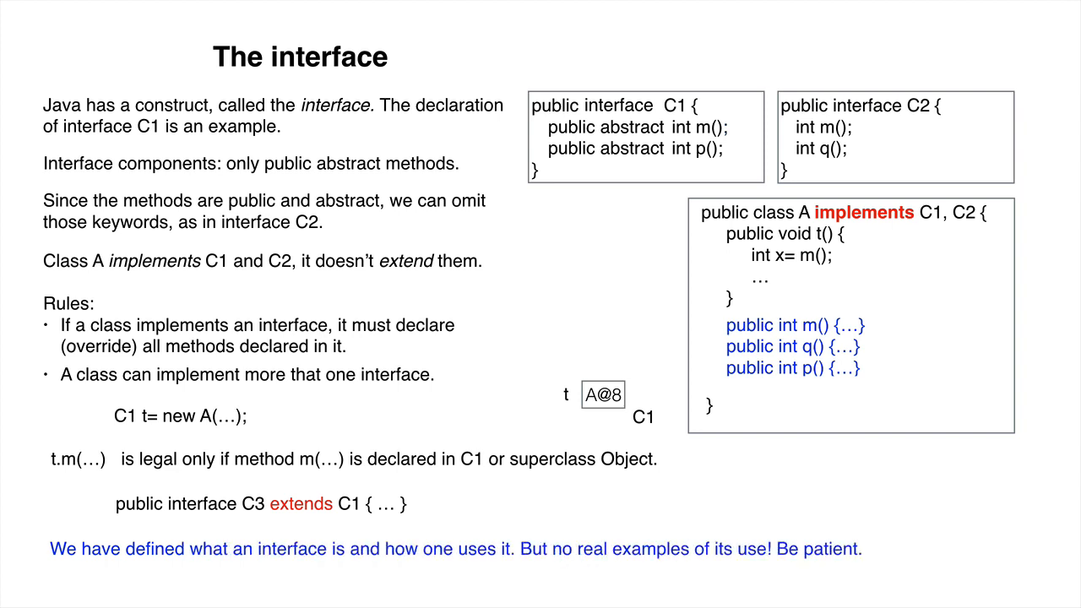